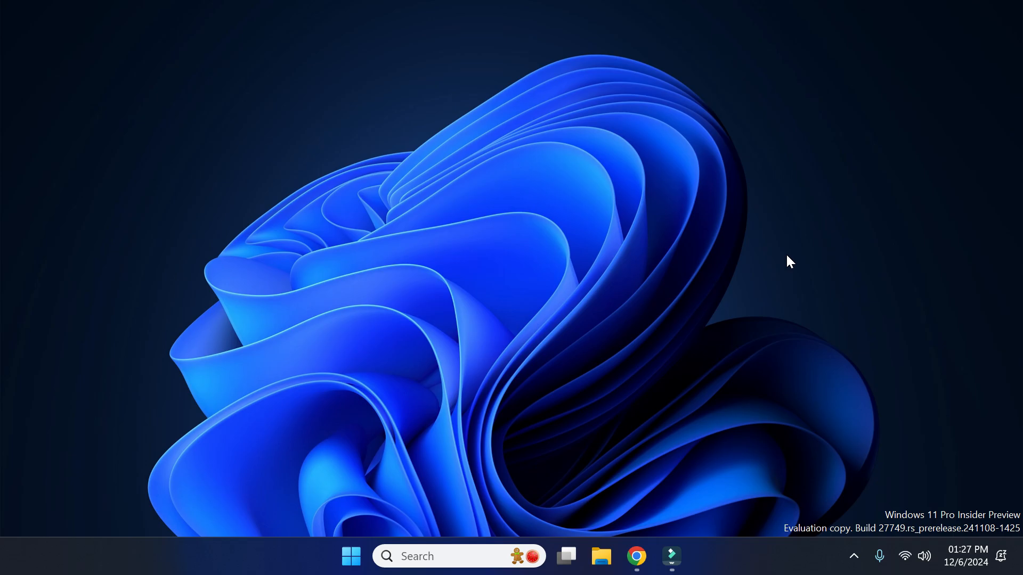
Step: Search Windows for 'windows features' to find Turn Windows features on or off
{"action": "left_click", "coordinate": [456, 556]}
{"action": "type", "text": "windows features"}
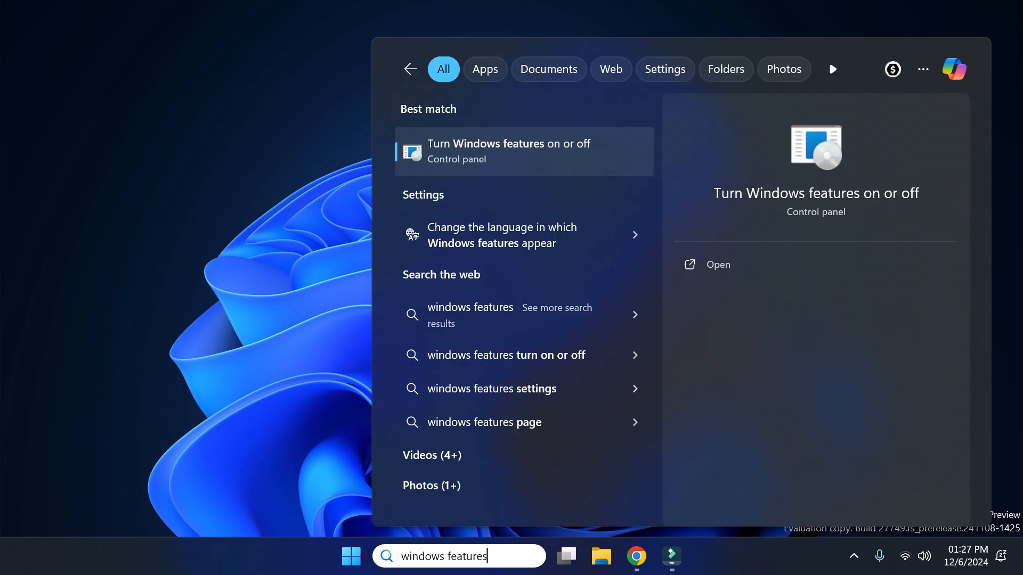
{"action": "mouse_move", "coordinate": [502, 160]}
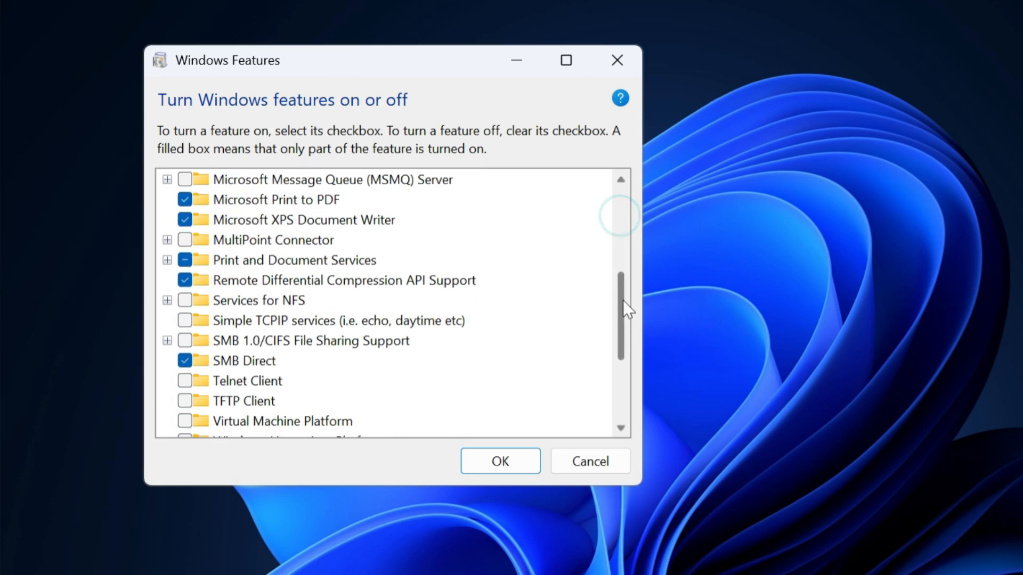
Step: Tick the Work Folders Client checkbox at the bottom of the features list
{"action": "scroll", "scroll_direction": "down", "scroll_amount": 3}
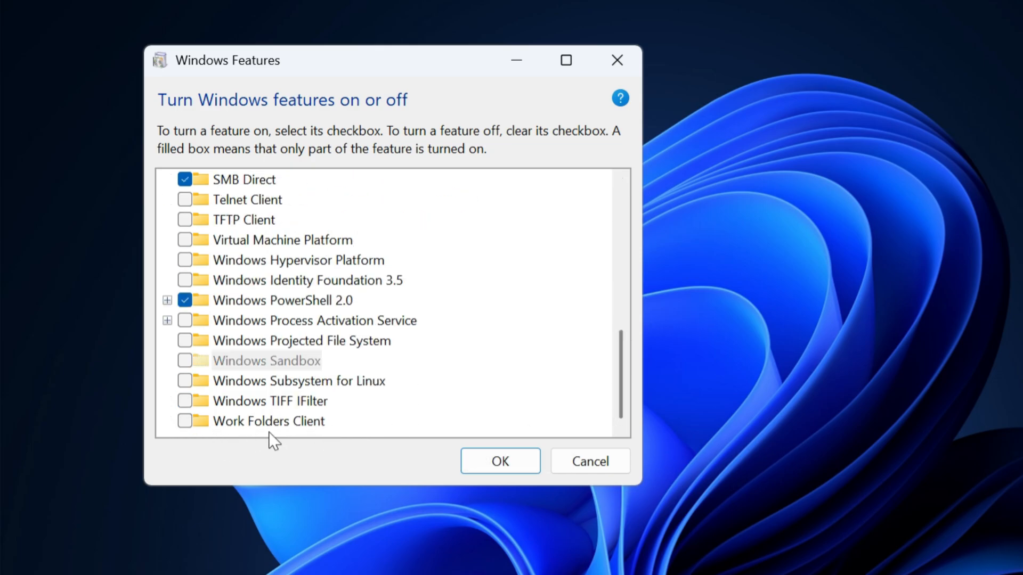
{"action": "mouse_move", "coordinate": [243, 446]}
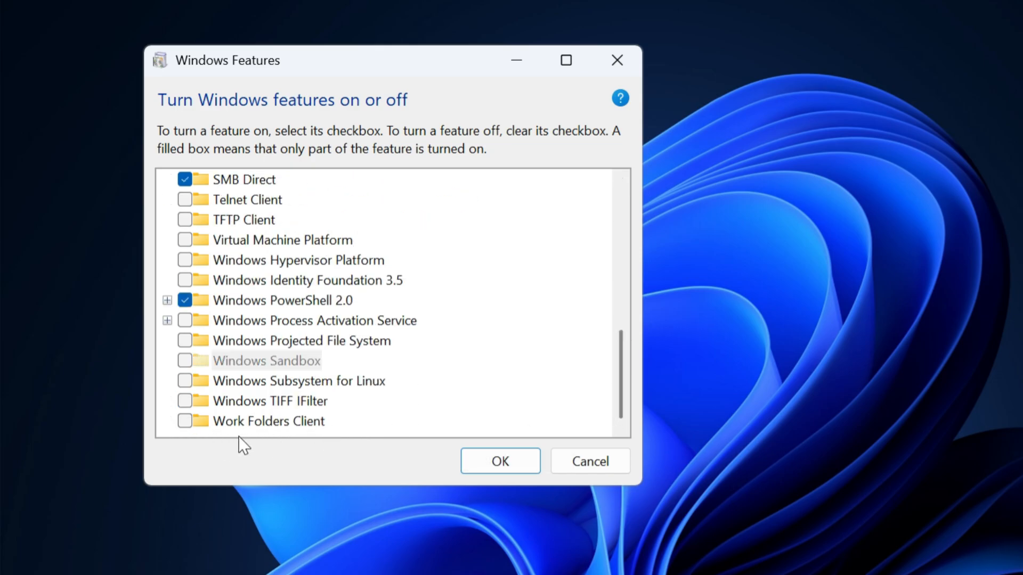
{"action": "left_click", "coordinate": [185, 421]}
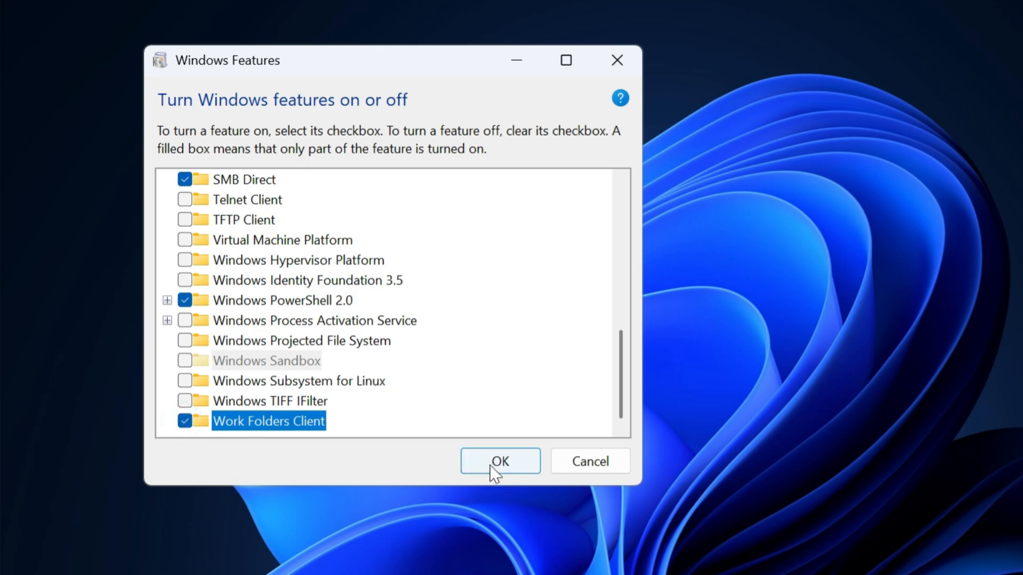
Step: Confirm the Work Folders Client change with OK so Windows applies it
{"action": "left_click", "coordinate": [500, 461]}
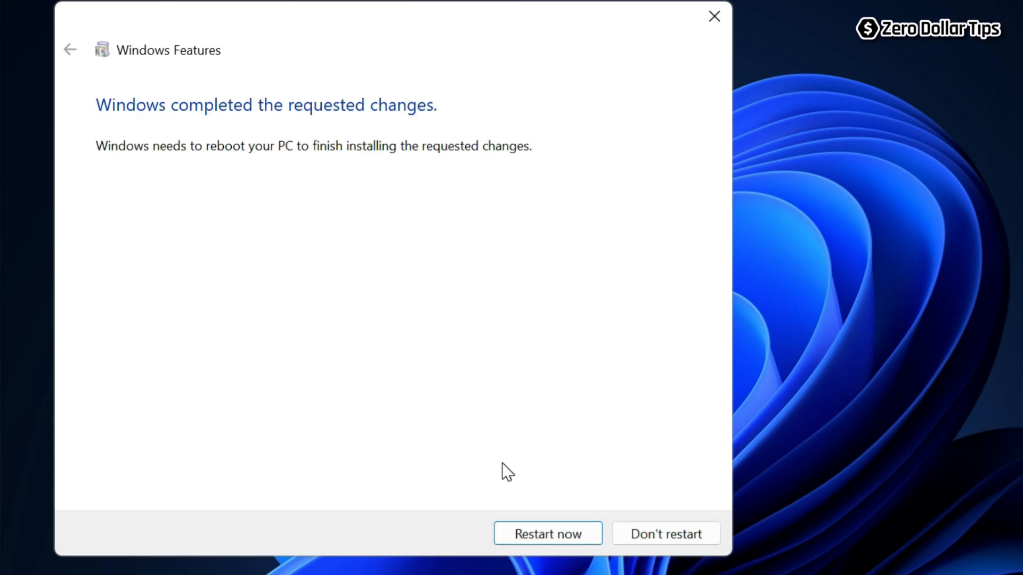
{"action": "mouse_move", "coordinate": [284, 134]}
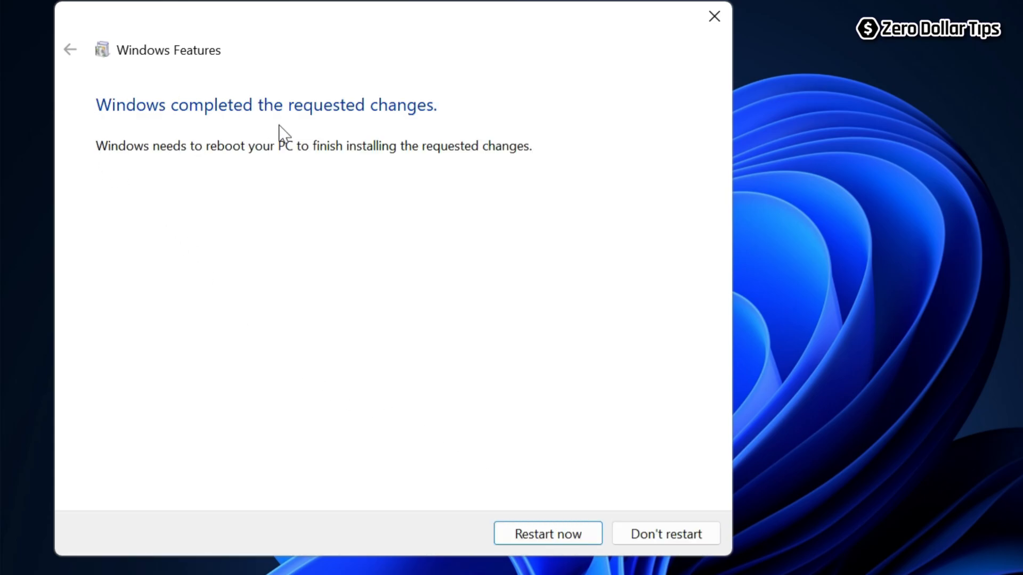
{"action": "mouse_move", "coordinate": [480, 140]}
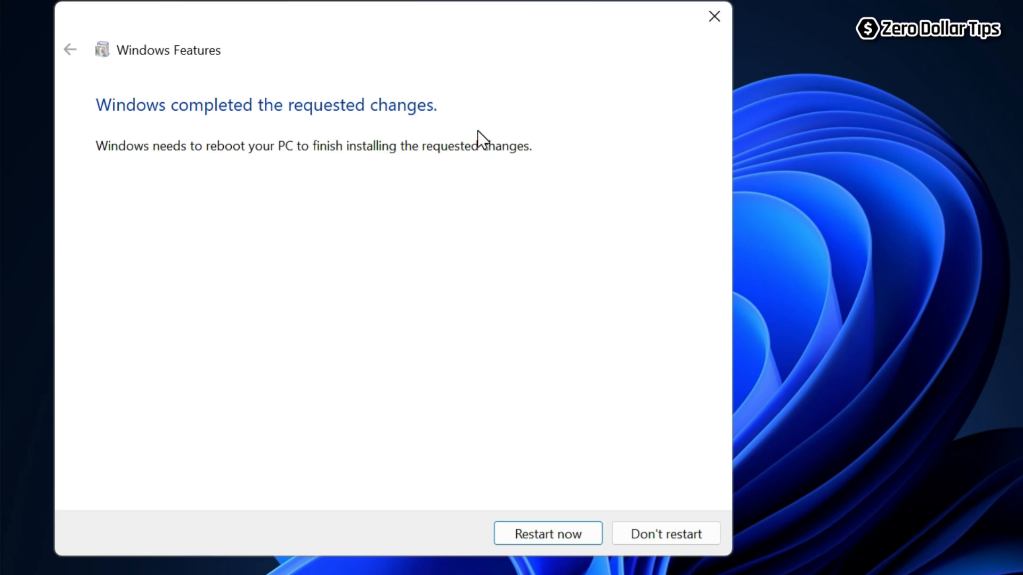
{"action": "mouse_move", "coordinate": [546, 534]}
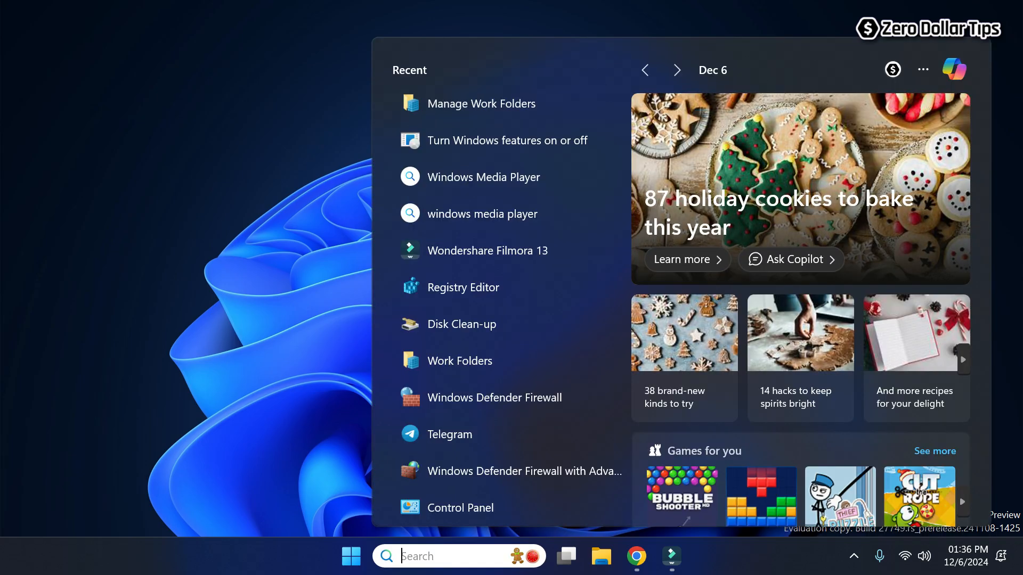
Step: Search 'work folders' and open the Manage Work Folders Control Panel page
{"action": "type", "text": "work folders"}
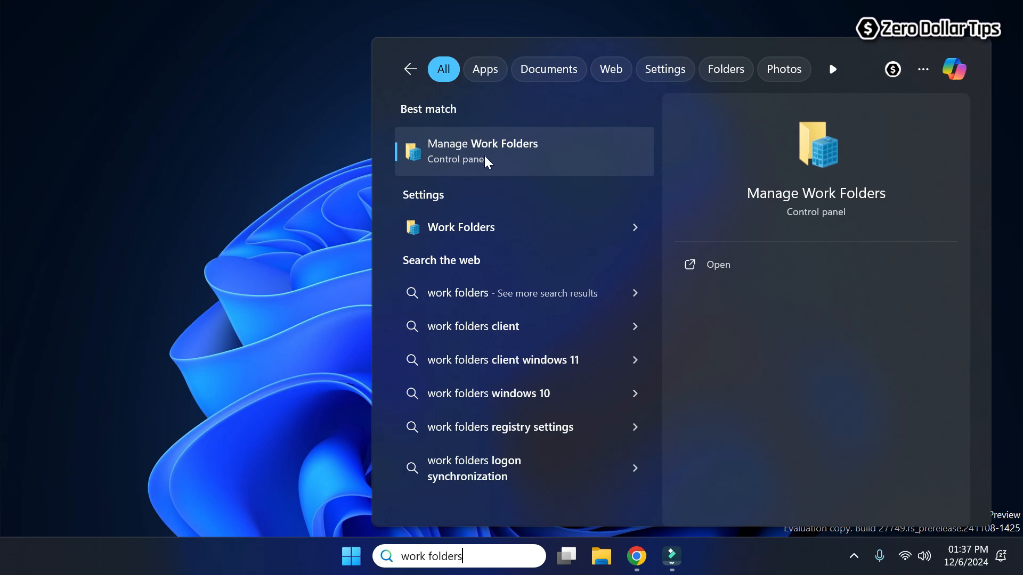
{"action": "mouse_move", "coordinate": [522, 160]}
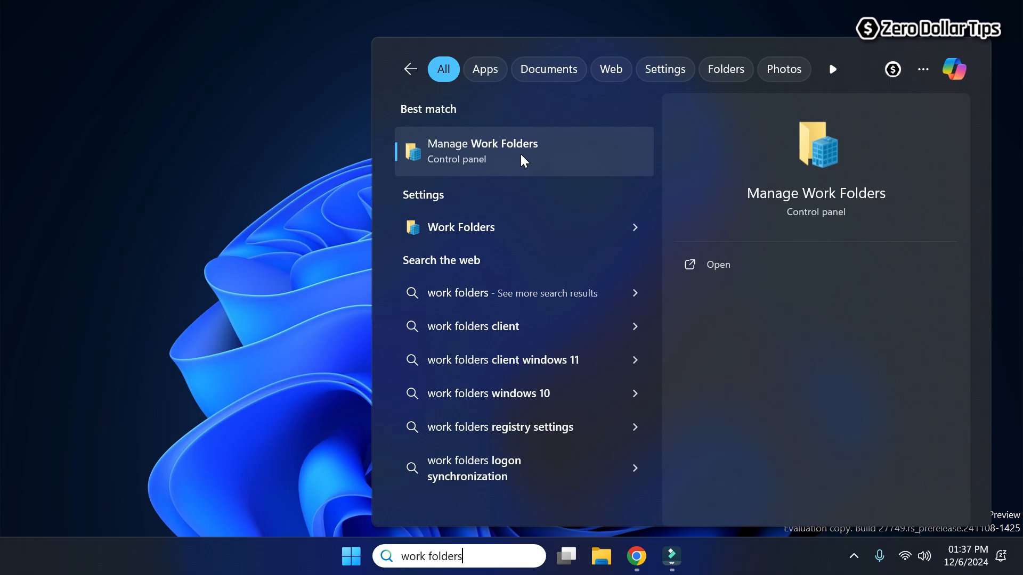
{"action": "left_click", "coordinate": [482, 151]}
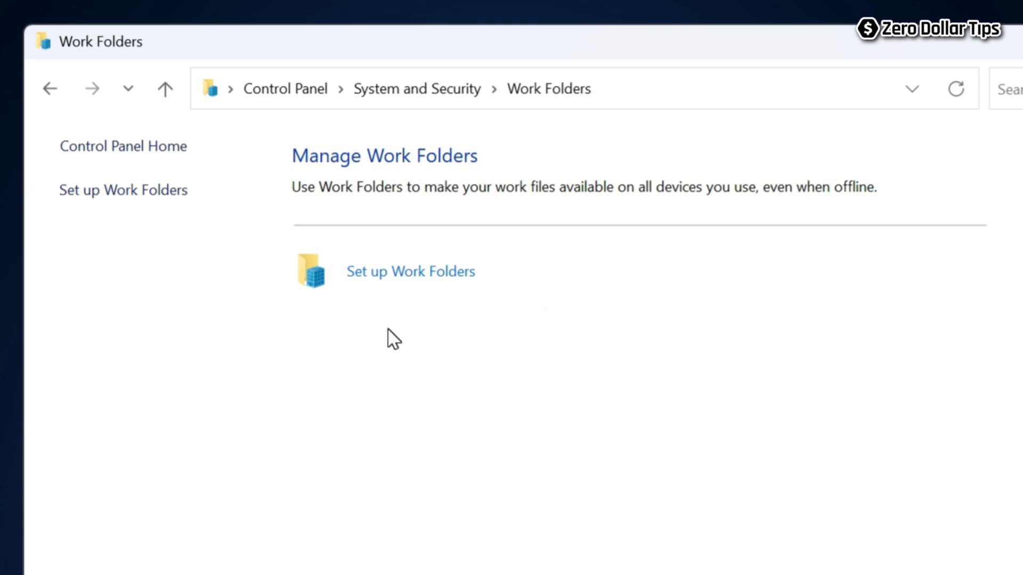
{"action": "mouse_move", "coordinate": [411, 271]}
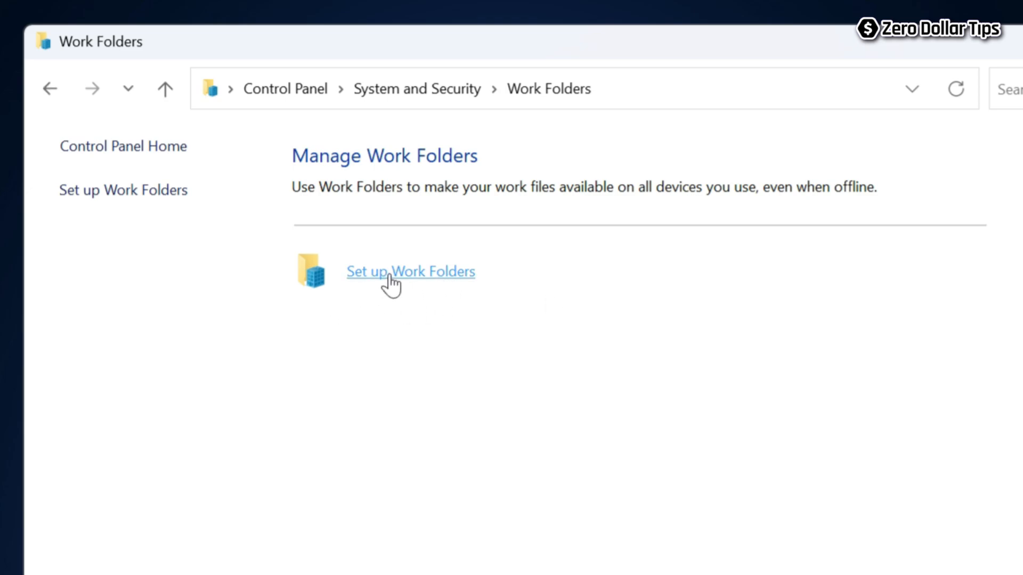
Step: Start Set up Work Folders to reach the work email page, then close it
{"action": "left_click", "coordinate": [410, 271]}
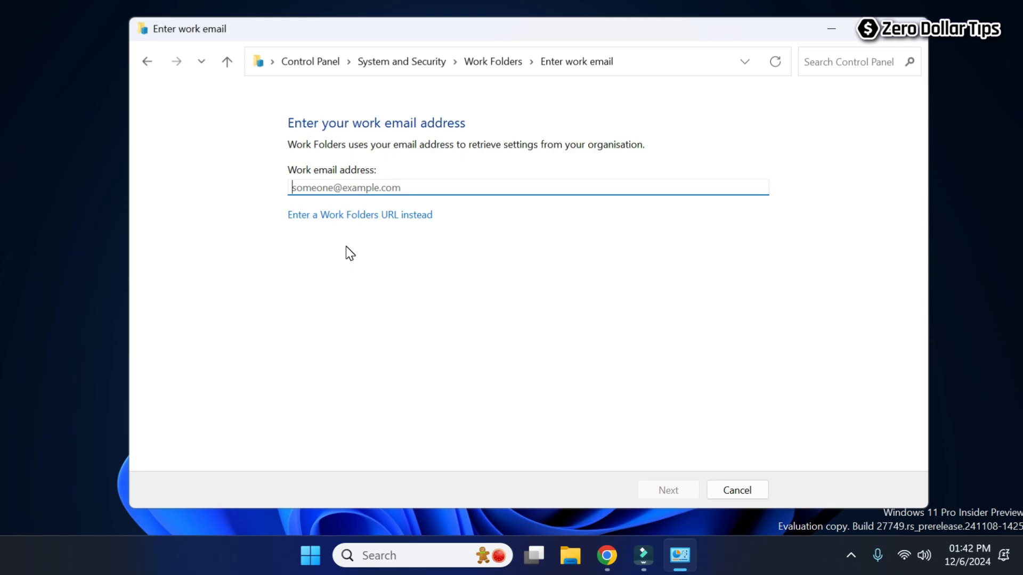
{"action": "left_click", "coordinate": [736, 490]}
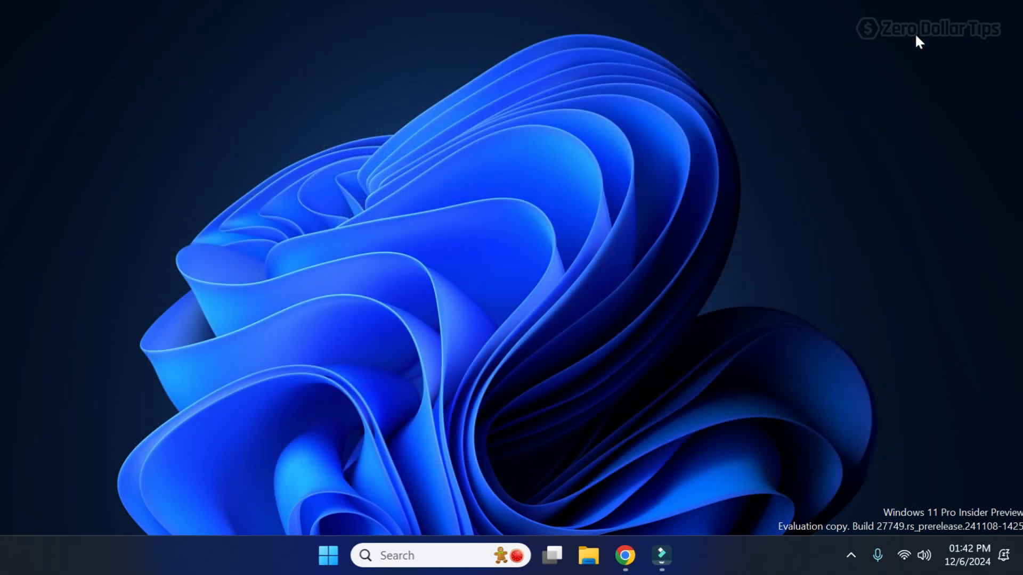